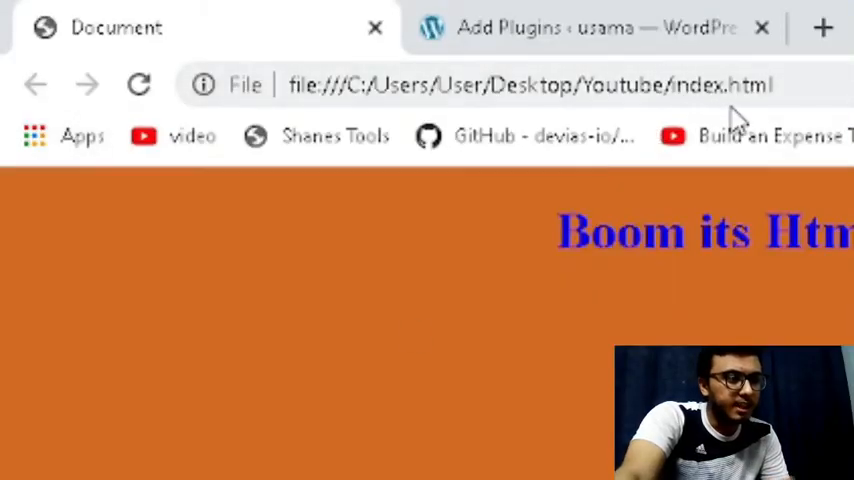
- Switch from the local index.html tab to the WordPress Add Plugins tab
{"action": "left_click", "coordinate": [528, 84]}
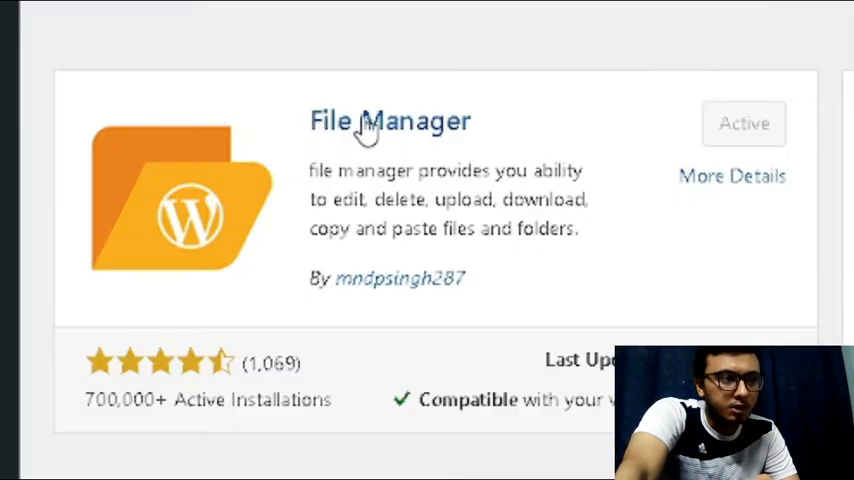
- Reach WP File Manager from the admin sidebar, listing the public folder with index.html
{"action": "double_click", "coordinate": [390, 120]}
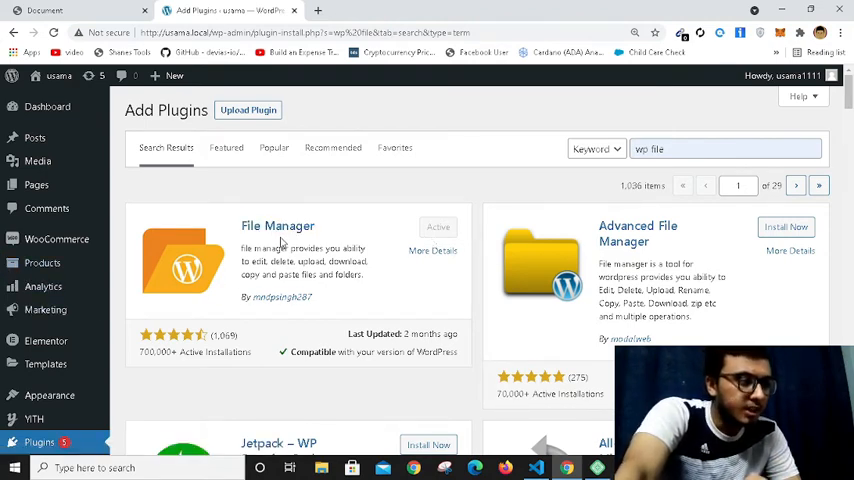
{"action": "scroll", "scroll_direction": "down", "scroll_amount": 3}
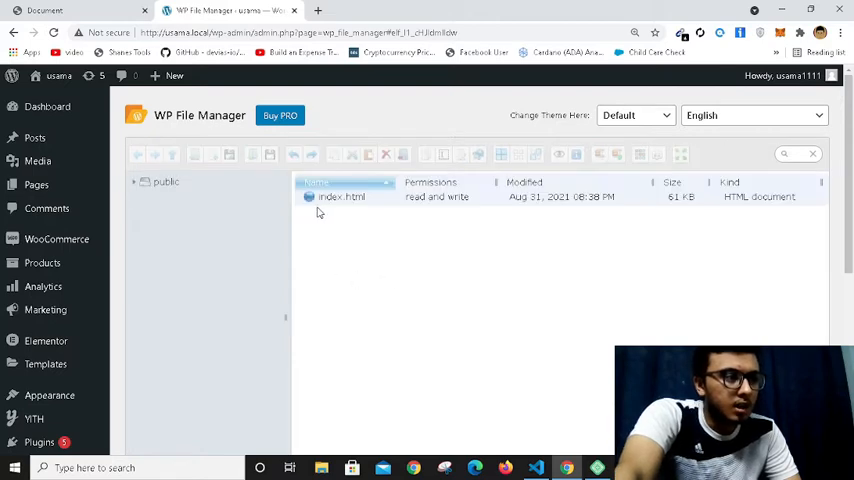
- Expand the public folder and start a New Folder inside it
{"action": "left_click", "coordinate": [132, 180]}
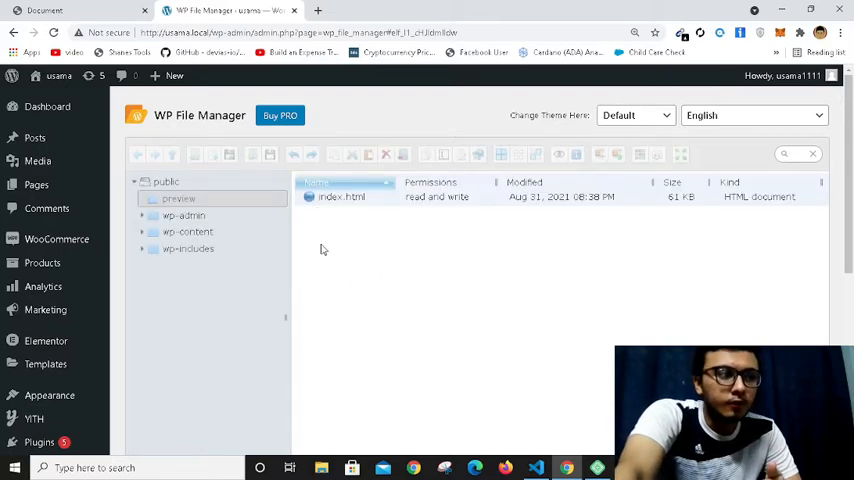
{"action": "left_click", "coordinate": [166, 182]}
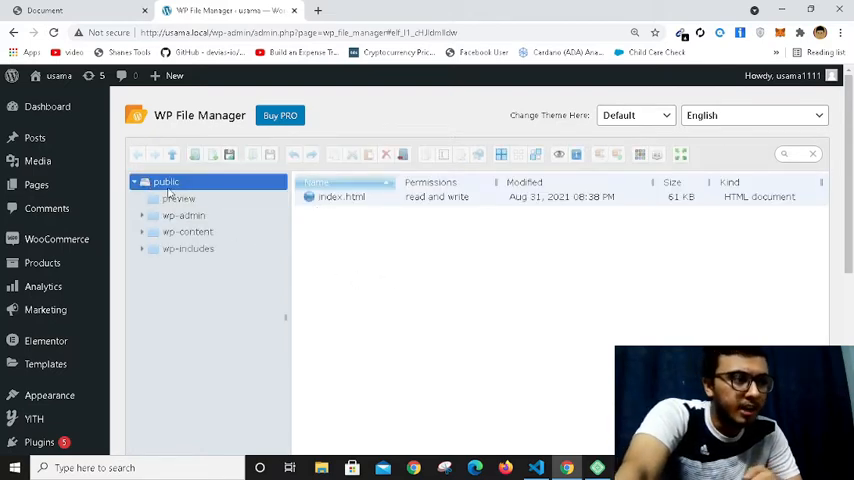
{"action": "left_click", "coordinate": [164, 180]}
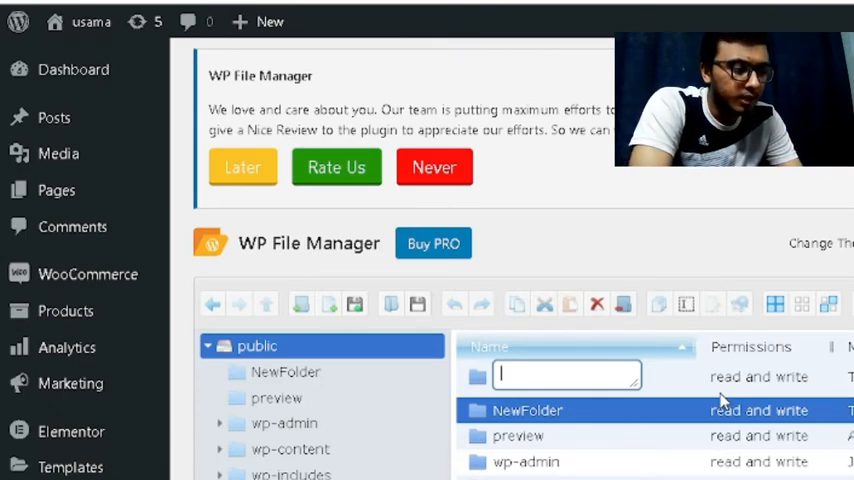
- Name the new folder 'services' inside public and view it empty
{"action": "type", "text": "s"}
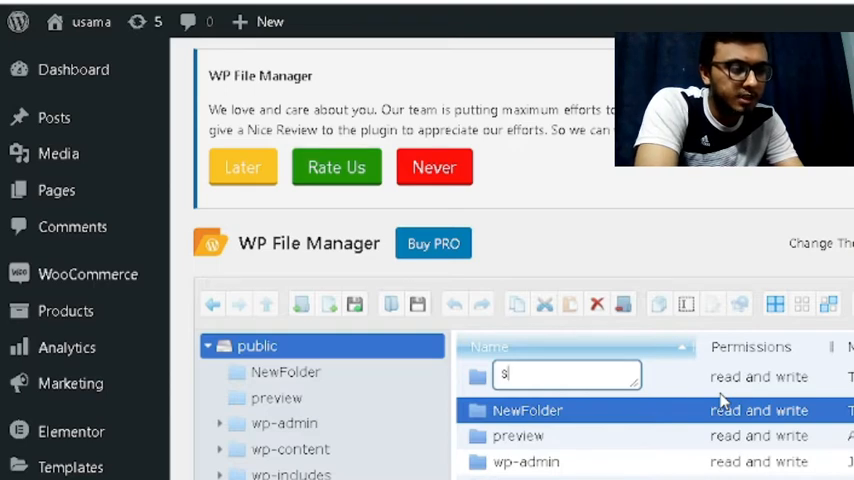
{"action": "type", "text": "ervices"}
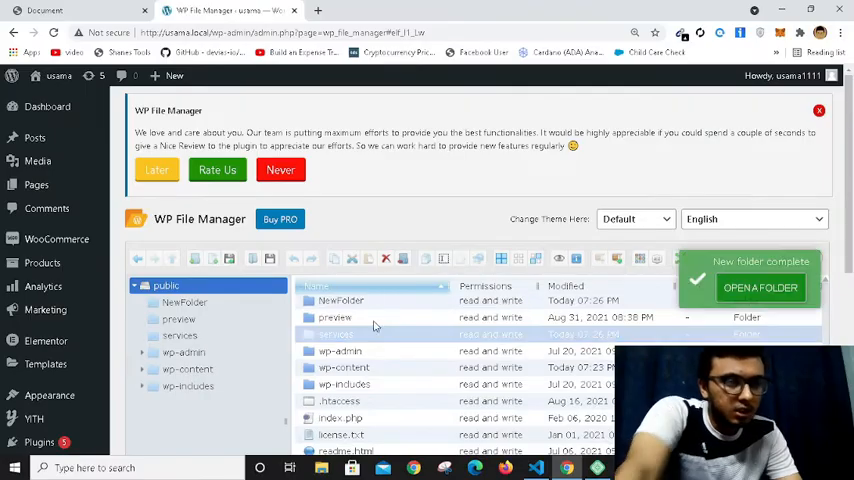
{"action": "left_click", "coordinate": [336, 334]}
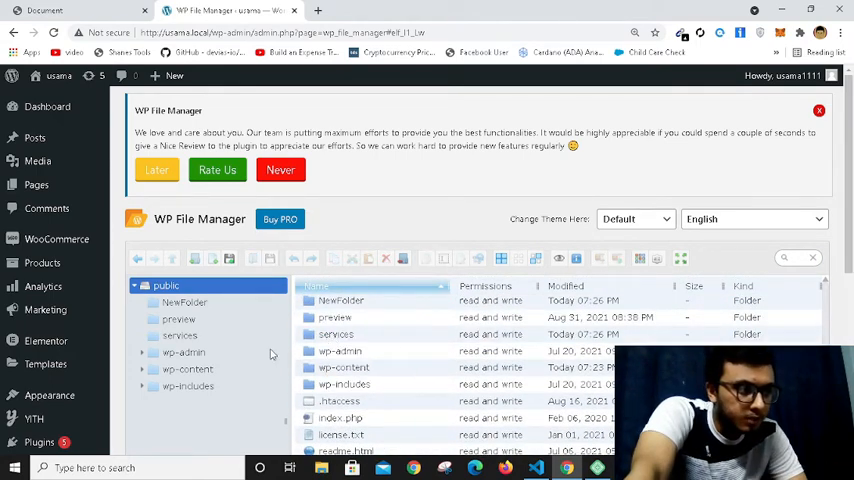
{"action": "left_click", "coordinate": [180, 336]}
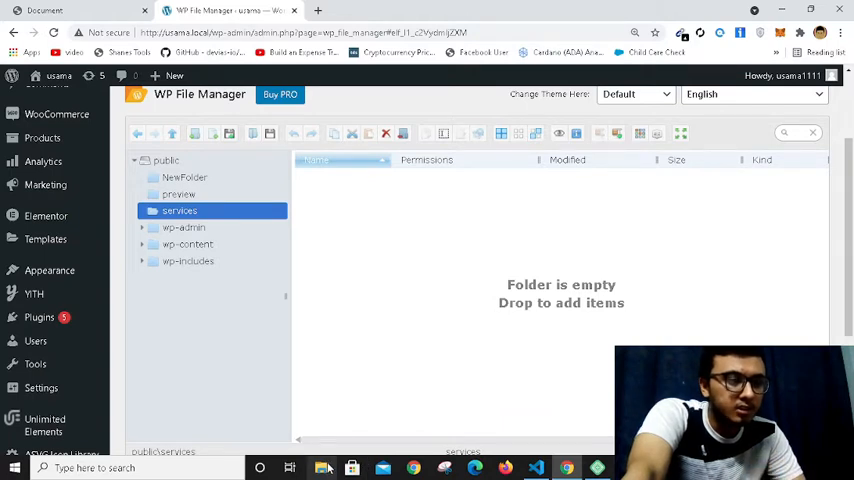
- Drag the desktop index.html into the empty services folder's drop area
{"action": "left_click", "coordinate": [320, 468]}
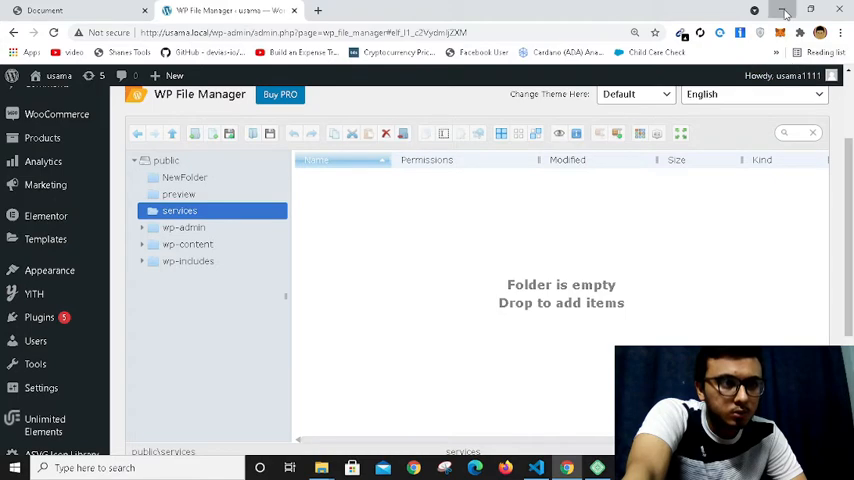
{"action": "left_click", "coordinate": [784, 10]}
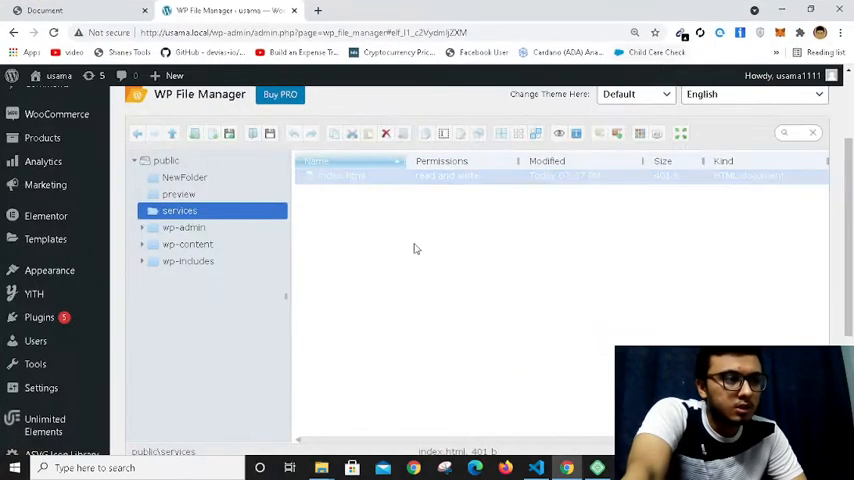
- Select the finished index.html upload in the services file list
{"action": "left_click", "coordinate": [340, 176]}
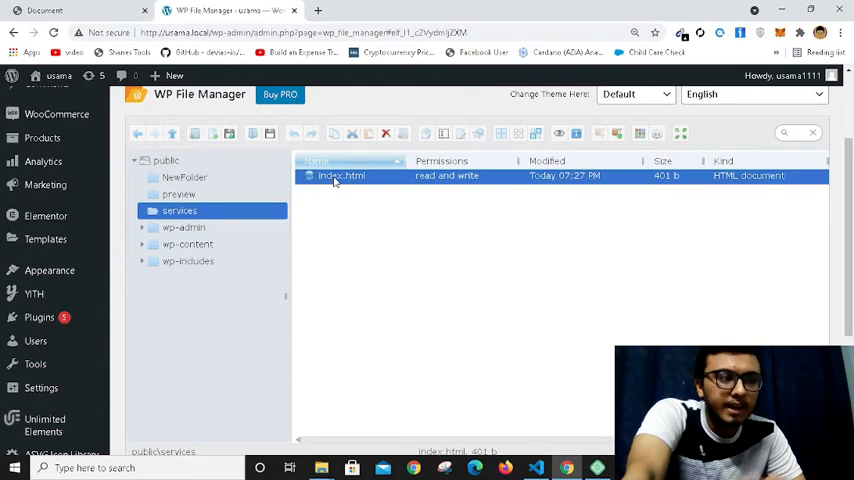
{"action": "mouse_move", "coordinate": [340, 176]}
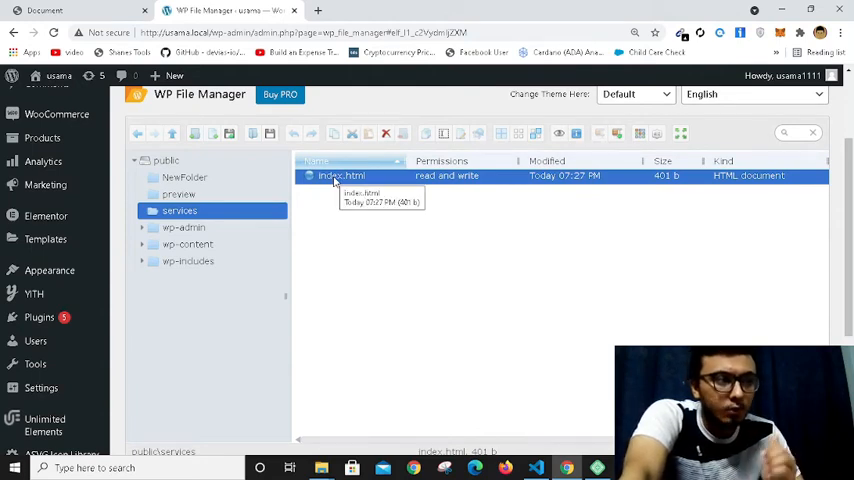
{"action": "mouse_move", "coordinate": [304, 212]}
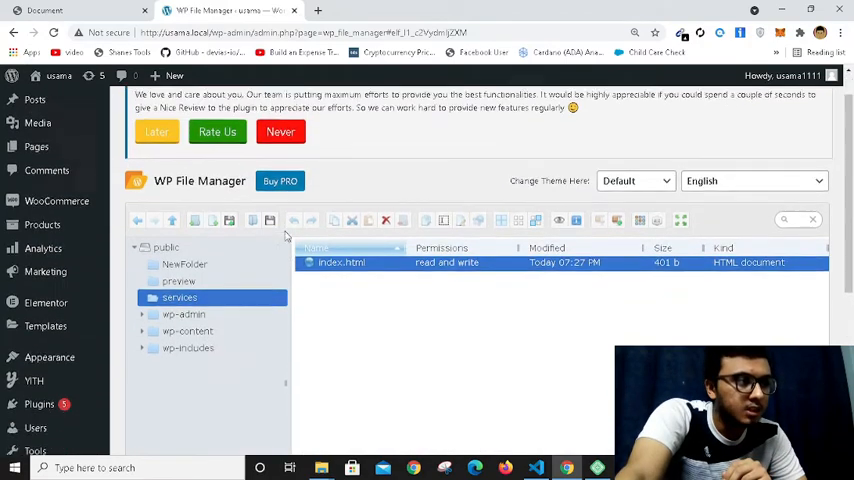
{"action": "mouse_move", "coordinate": [58, 76]}
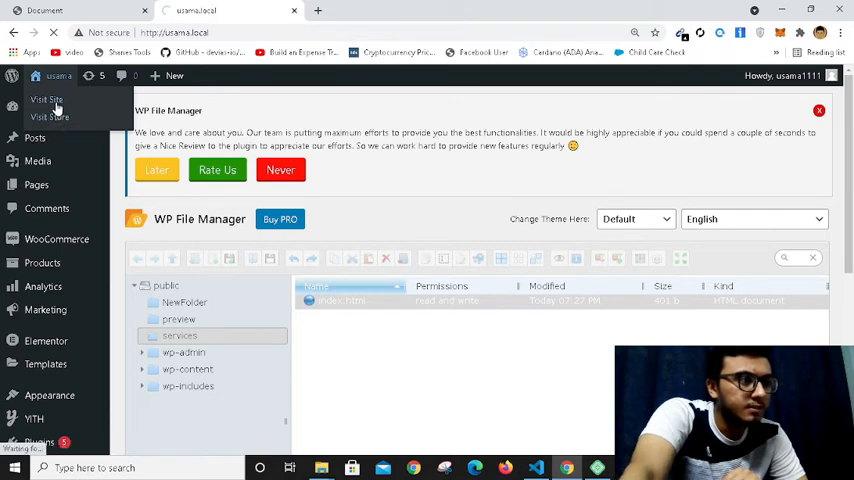
- Visit the live site and load its /services address showing the uploaded HTML page
{"action": "left_click", "coordinate": [48, 100]}
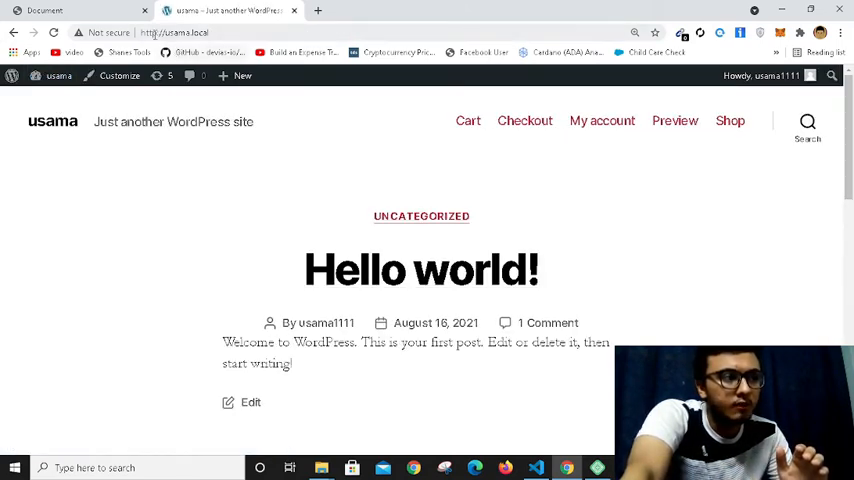
{"action": "left_click", "coordinate": [176, 32]}
{"action": "type", "text": "/serv"}
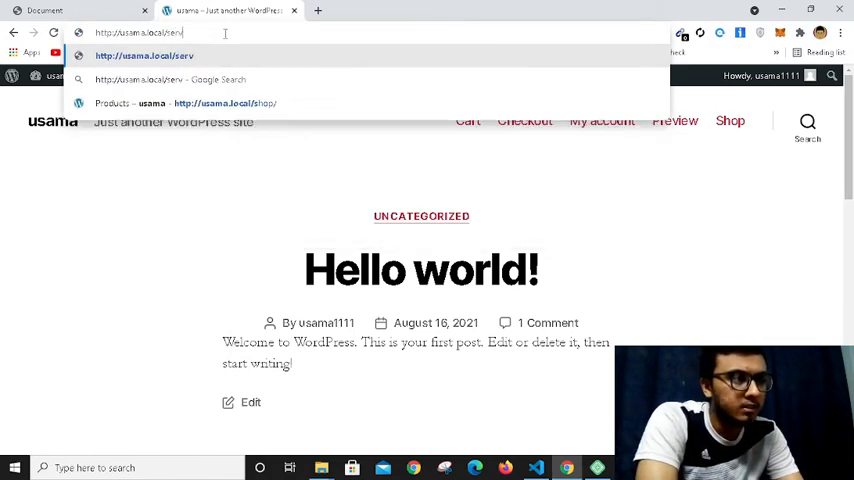
{"action": "key", "text": "Return"}
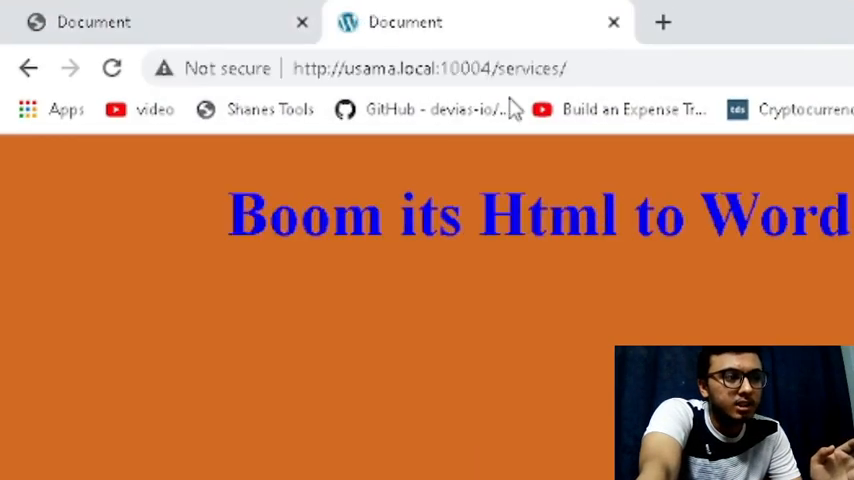
{"action": "left_click", "coordinate": [430, 68]}
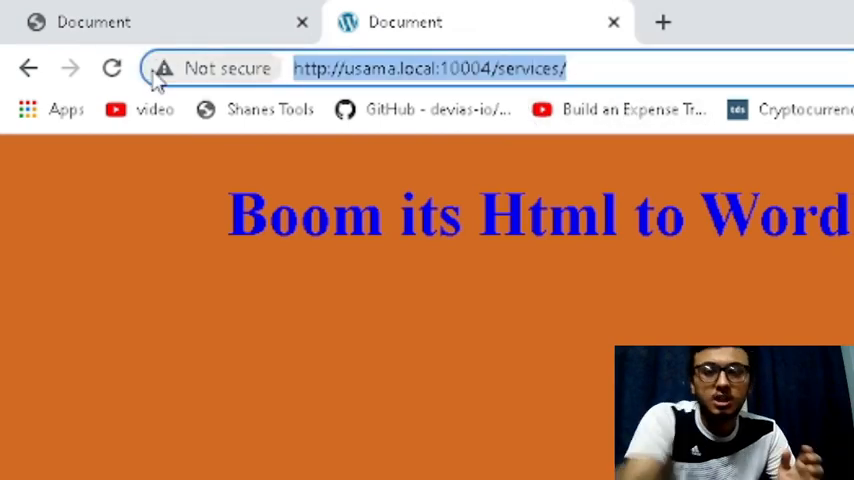